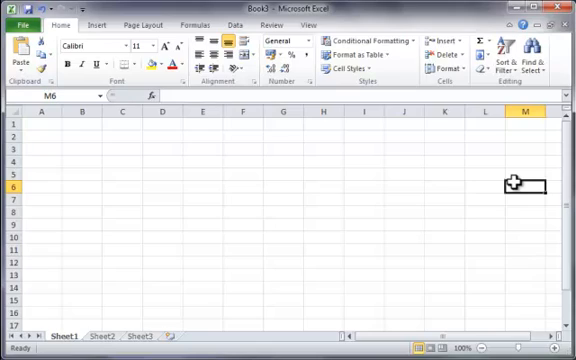
mouse_move(518, 182)
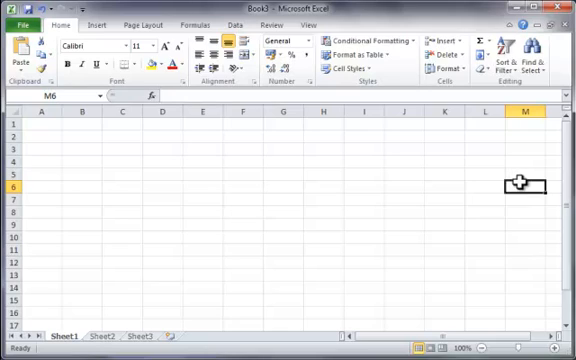
mouse_move(377, 203)
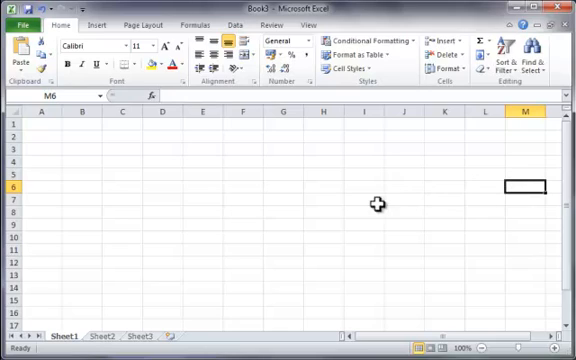
Practise selecting on the blank sheet: cell E6, then all of column E and row 4.
click(257, 207)
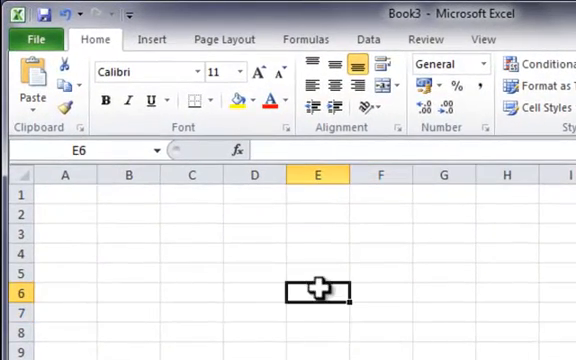
click(315, 330)
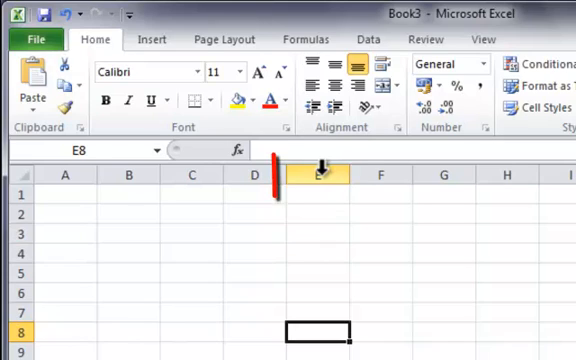
click(319, 178)
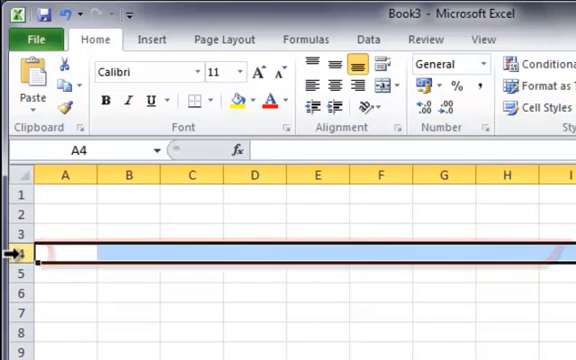
click(254, 176)
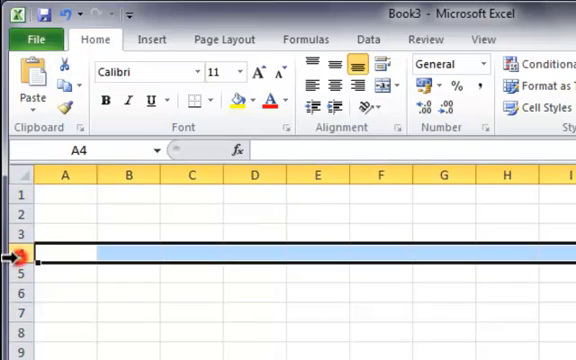
mouse_move(50, 257)
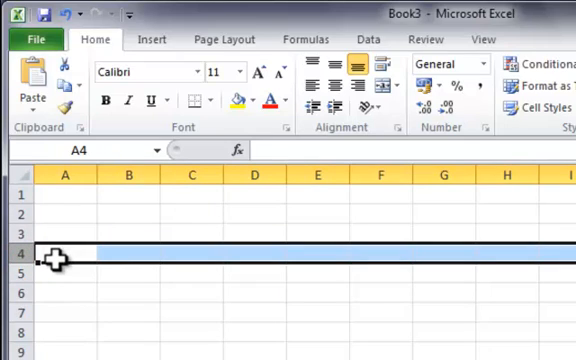
mouse_move(88, 262)
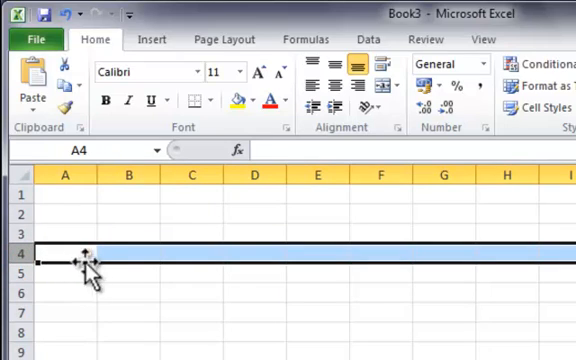
mouse_move(290, 318)
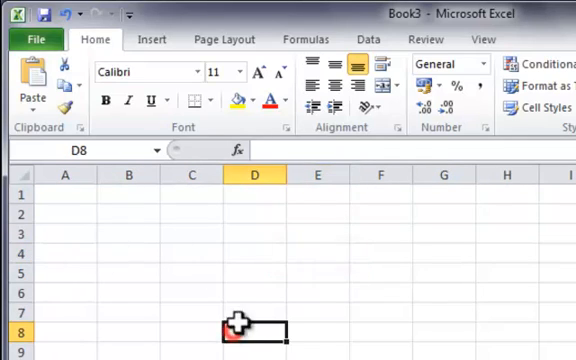
mouse_move(89, 330)
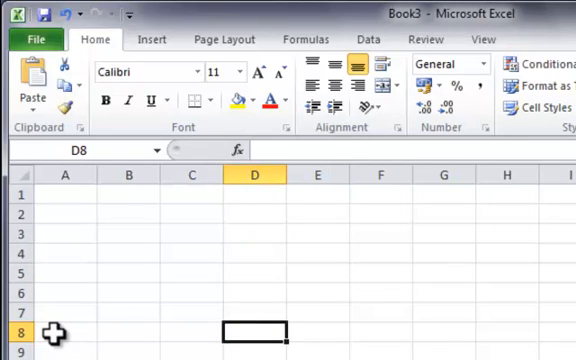
mouse_move(302, 263)
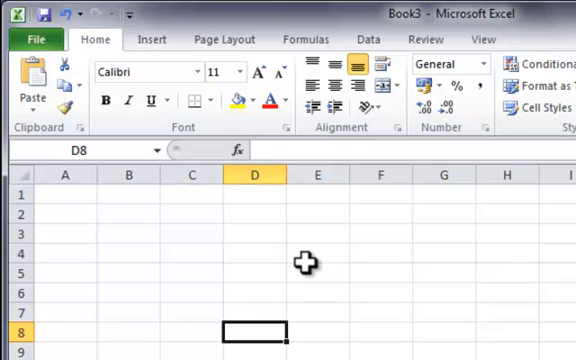
Enter 'Text' in cell C4 and move one cell to the right.
click(192, 253)
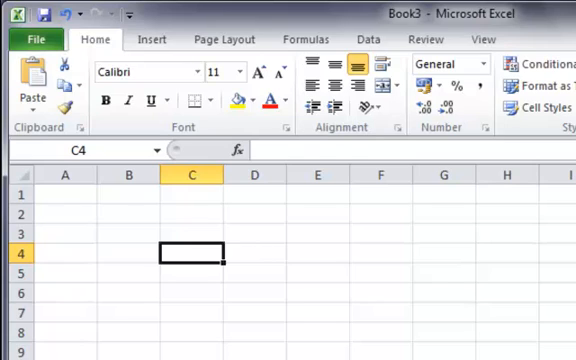
text(Text)
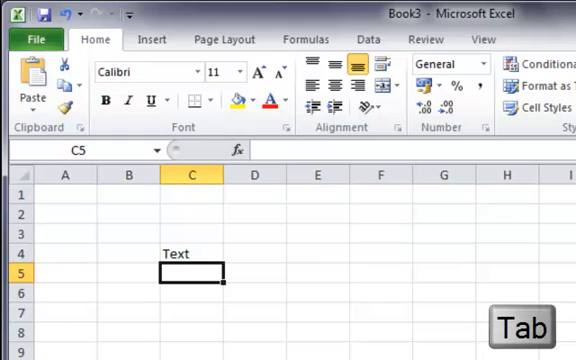
key(Tab)
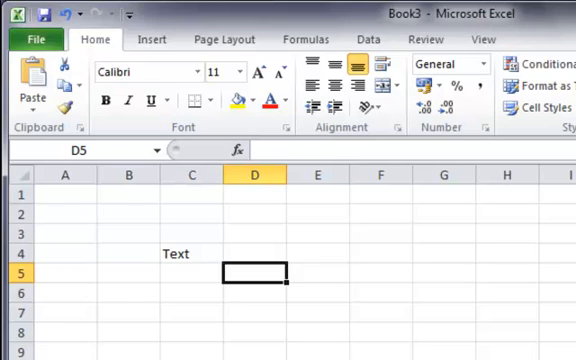
mouse_move(166, 252)
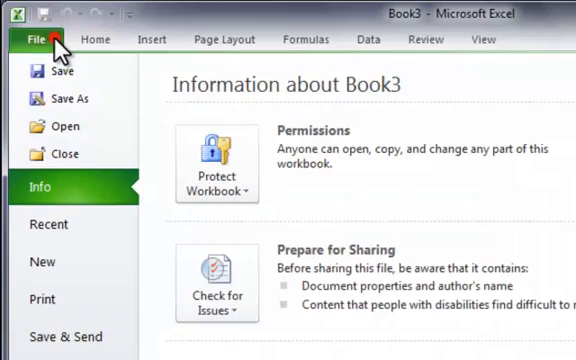
mouse_move(55, 126)
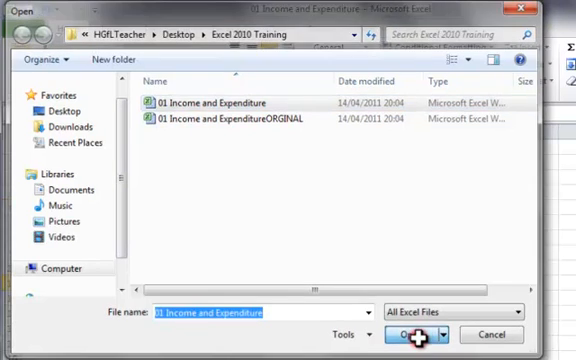
Confirm opening the chosen '01 Income and Expenditure' workbook in the Open dialog.
click(407, 334)
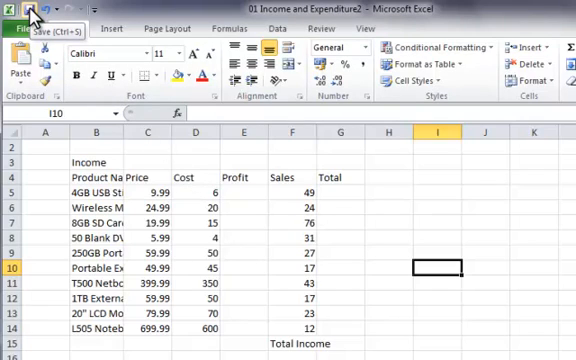
mouse_move(110, 177)
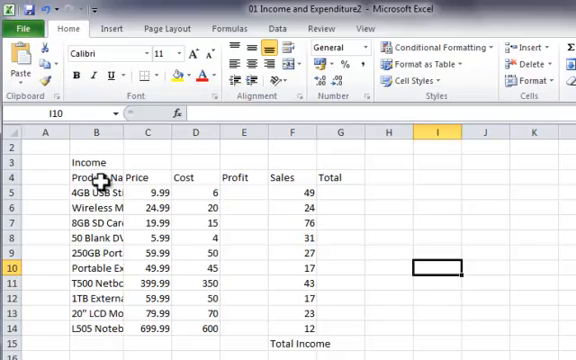